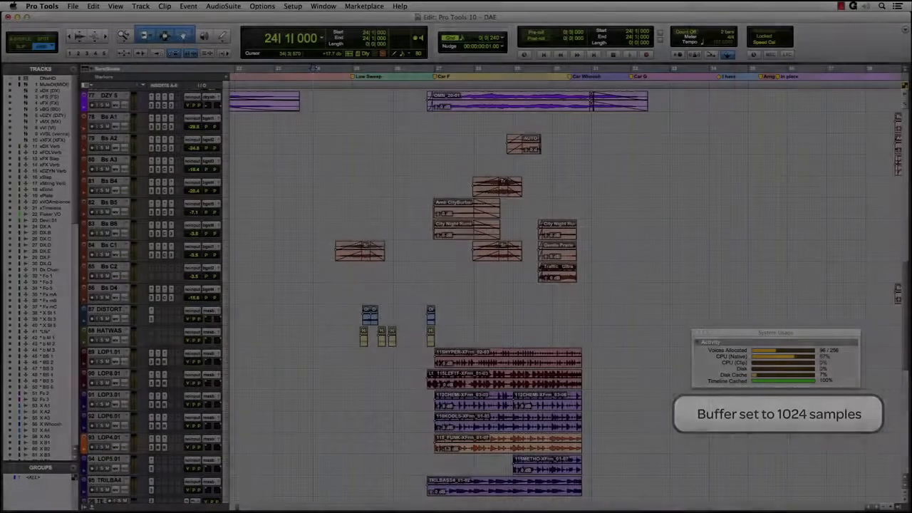
Play the dense surround session in Pro Tools 11 while watching the eight-core System Usage meters
click(630, 54)
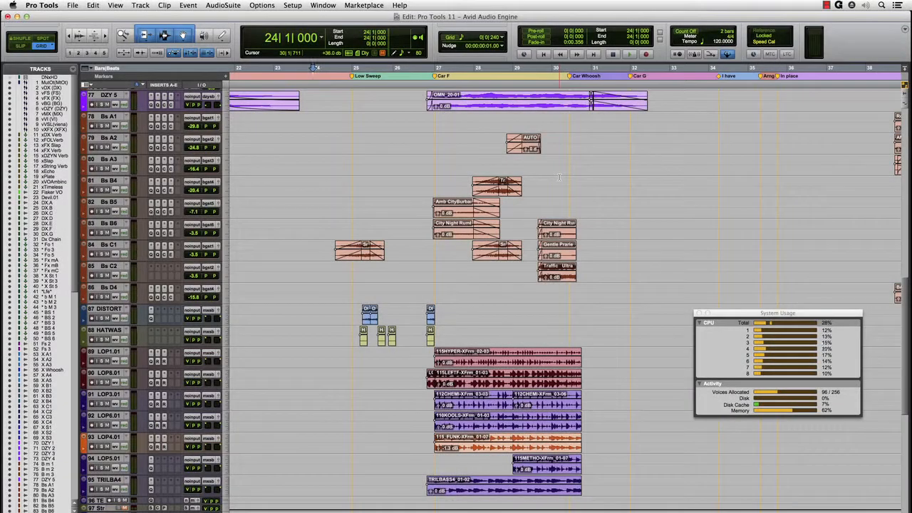
Stop playback and show the Mix window with every track's inserts, sends and faders
click(629, 53)
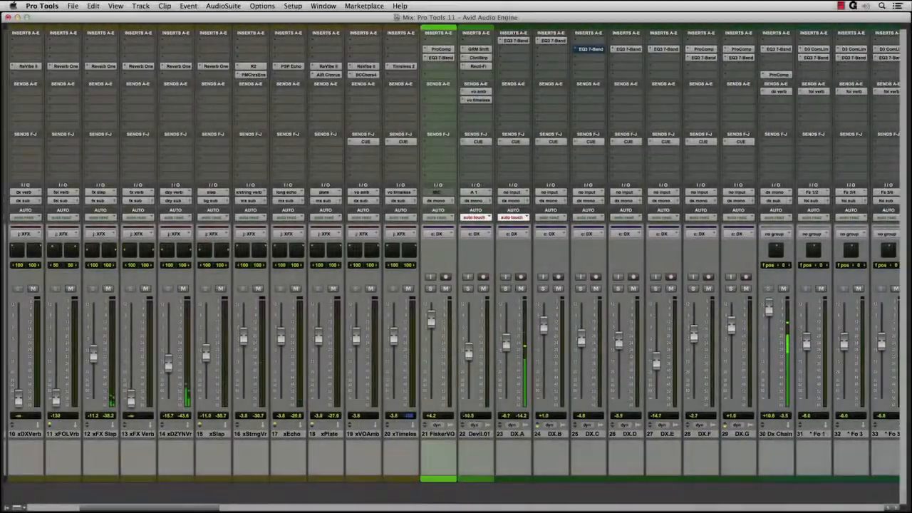
scroll(right, 3)
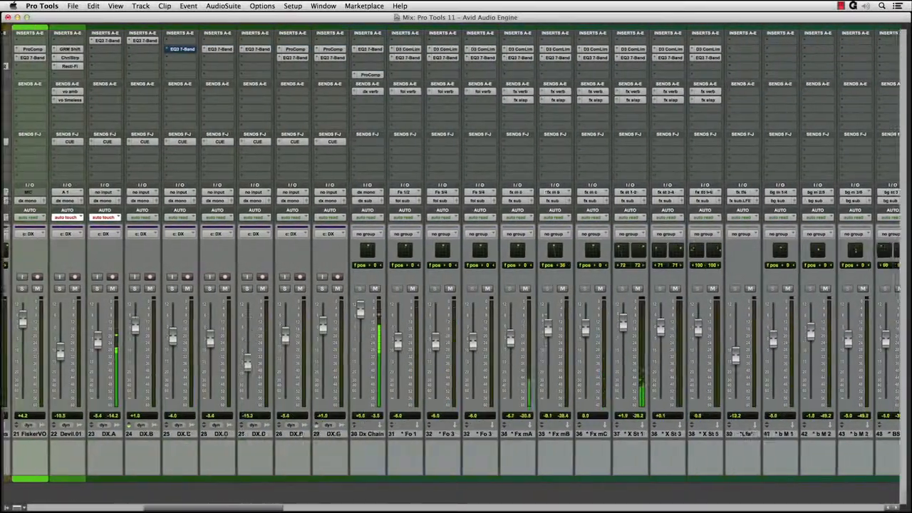
scroll(right, 3)
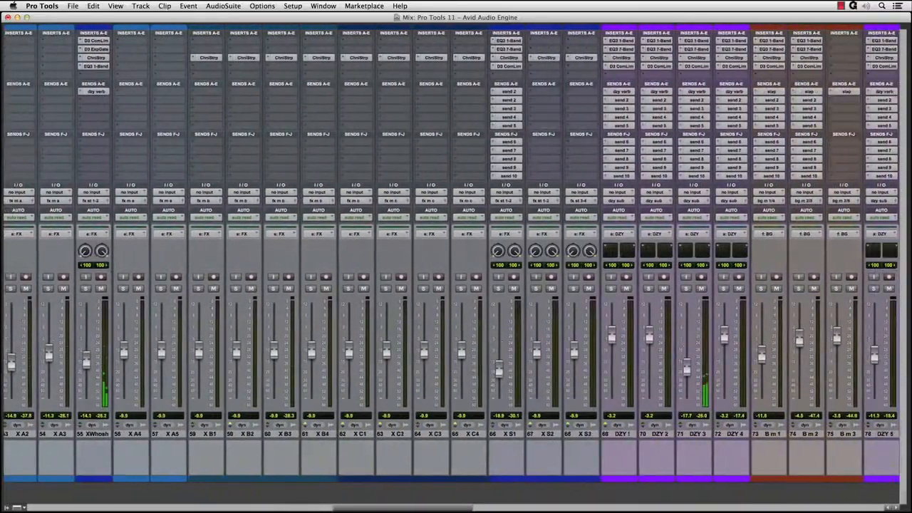
scroll(right, 3)
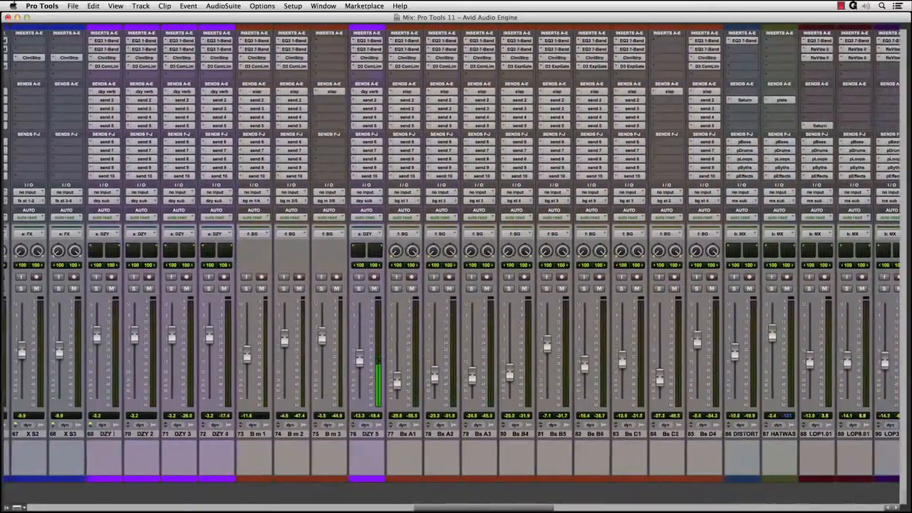
scroll(right, 3)
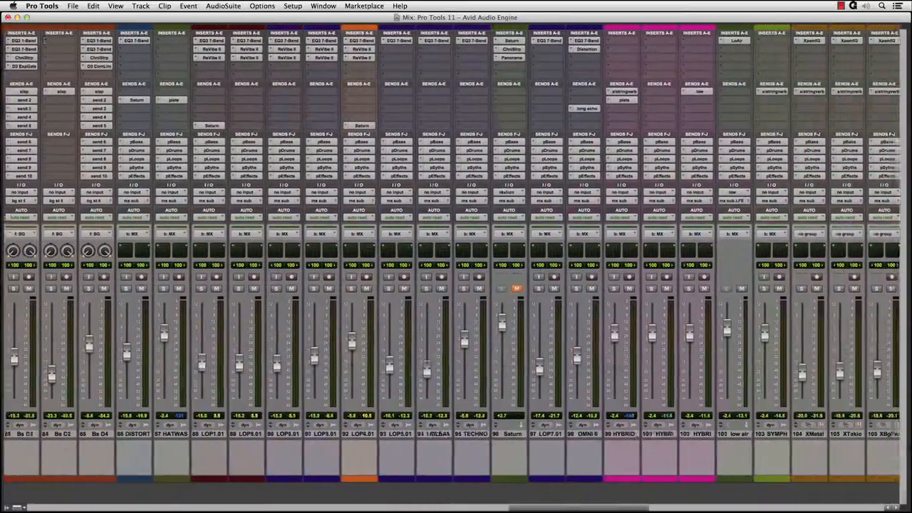
scroll(right, 3)
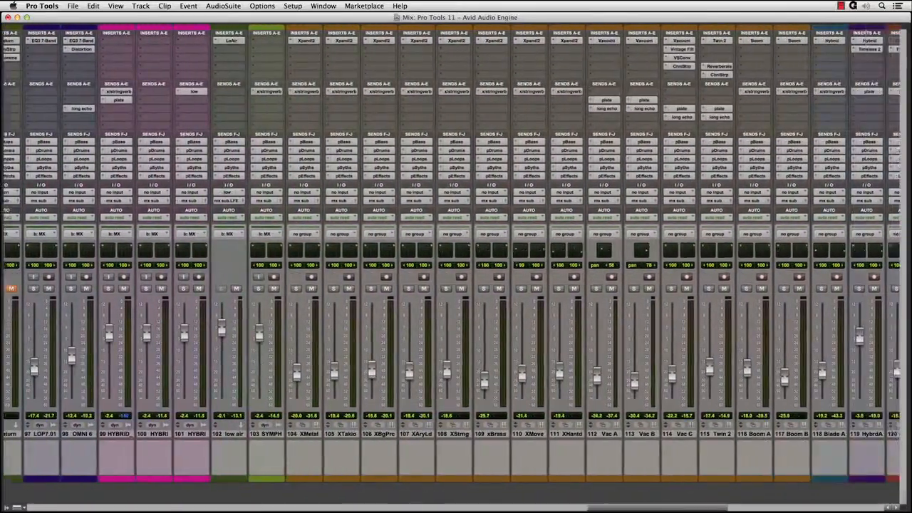
scroll(right, 3)
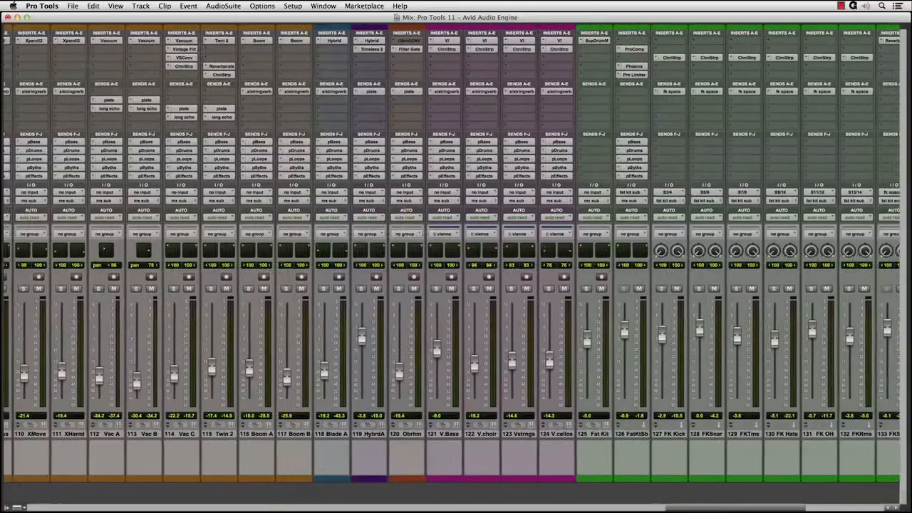
scroll(right, 3)
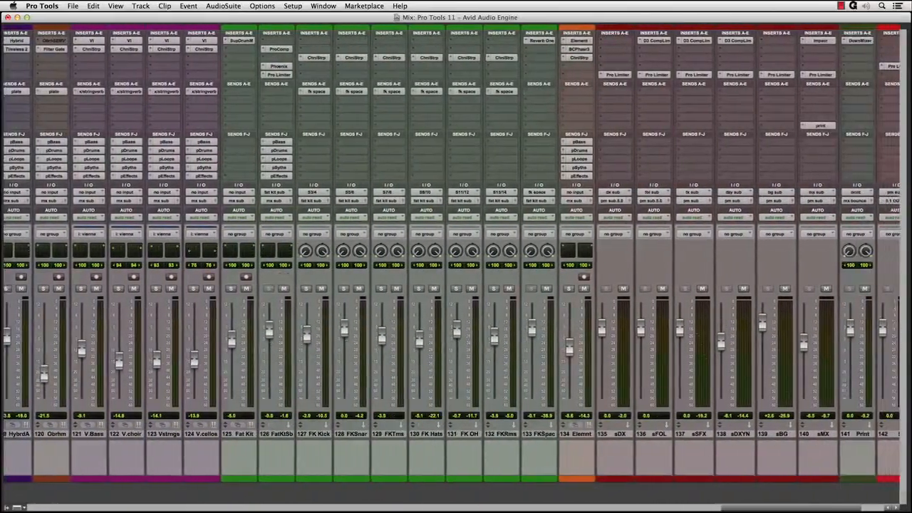